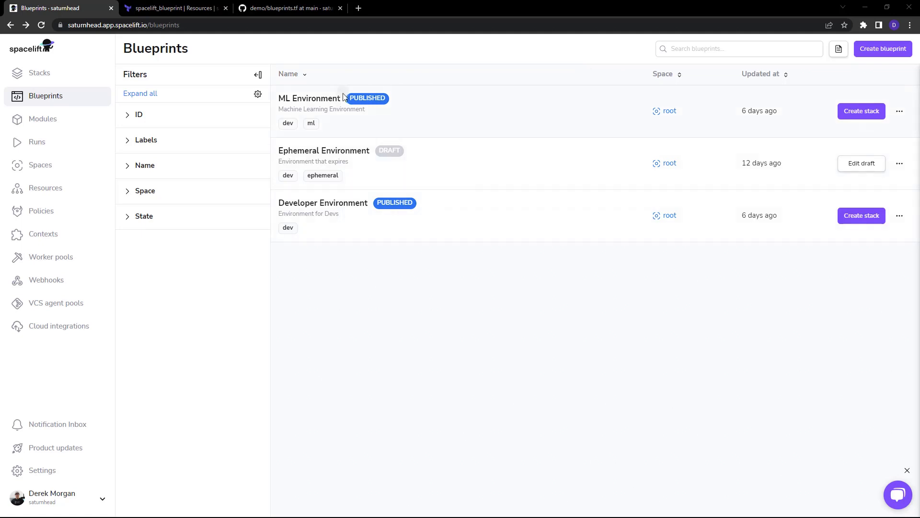
mouse_move(342, 106)
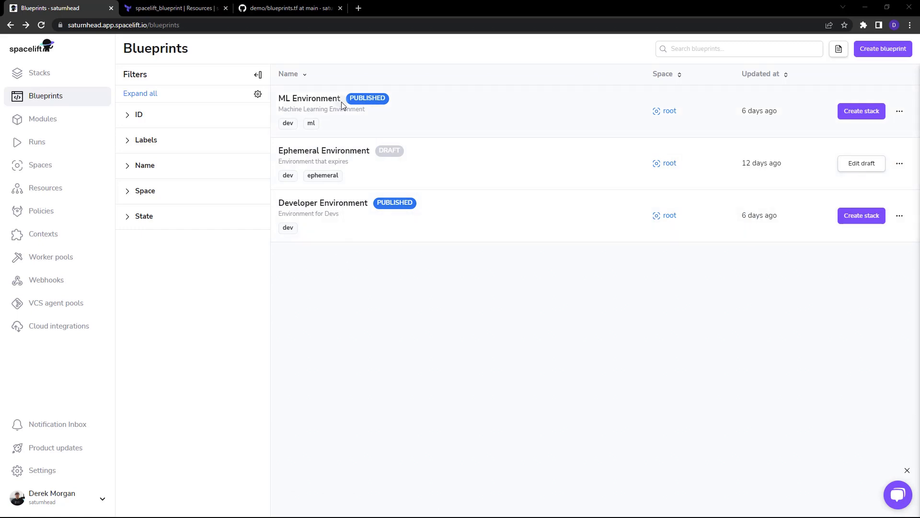
mouse_move(444, 109)
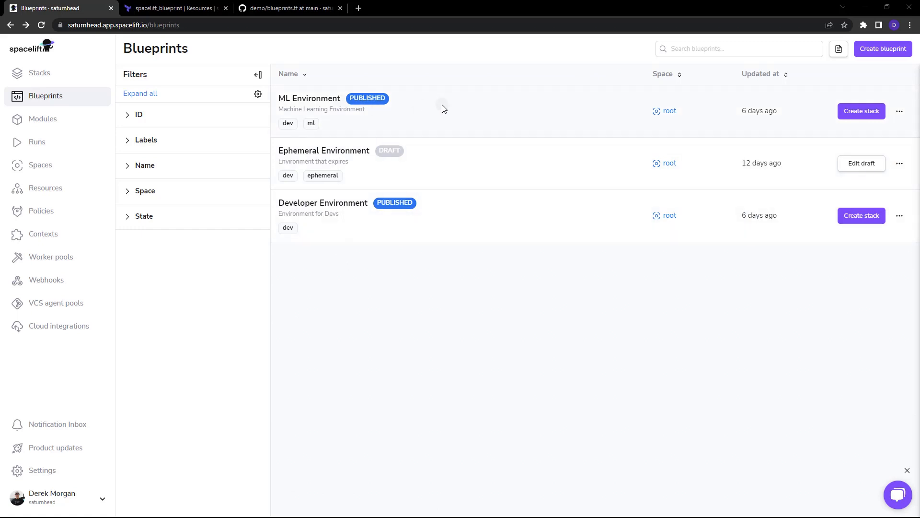
mouse_move(309, 98)
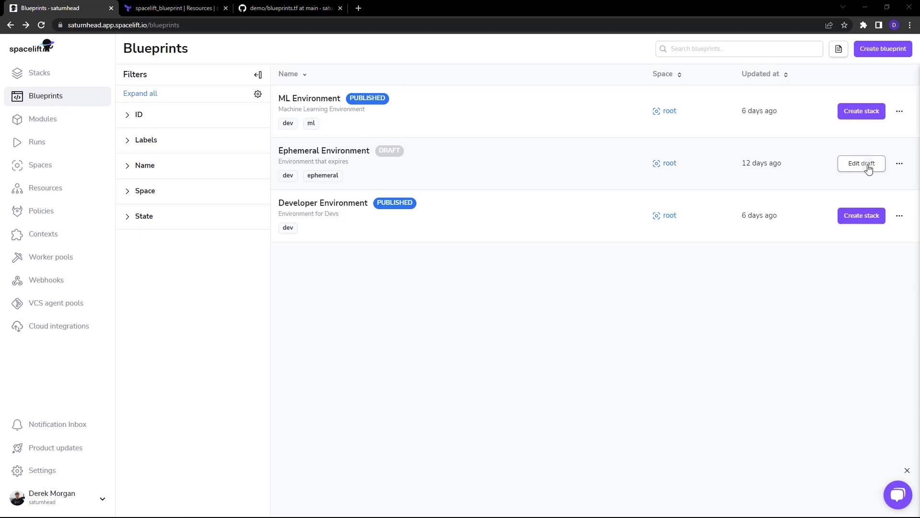
mouse_move(334, 109)
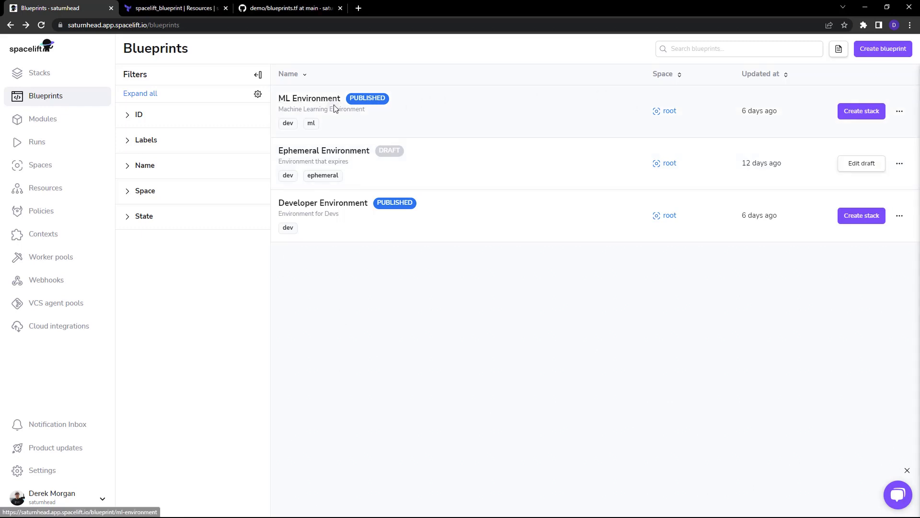
- Start a stack from ML Environment in root space, toggle run trigger, then dismiss the form
click(860, 111)
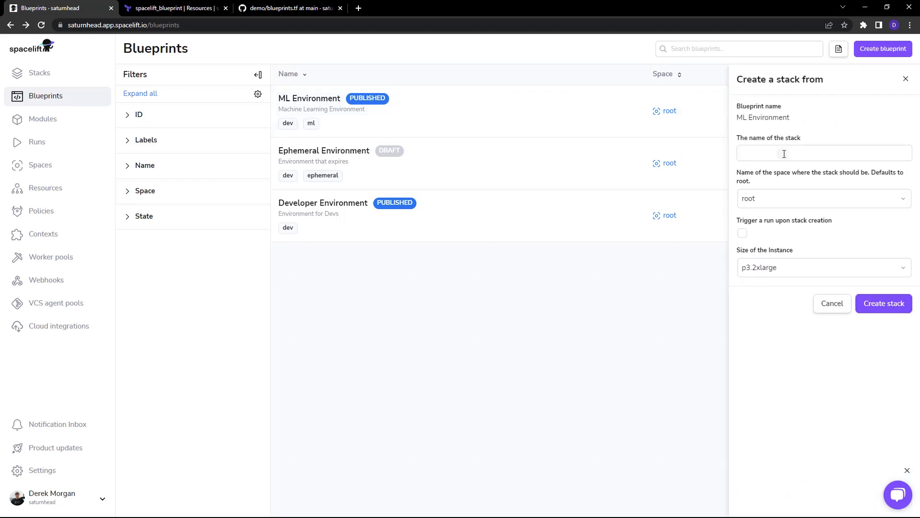
click(823, 198)
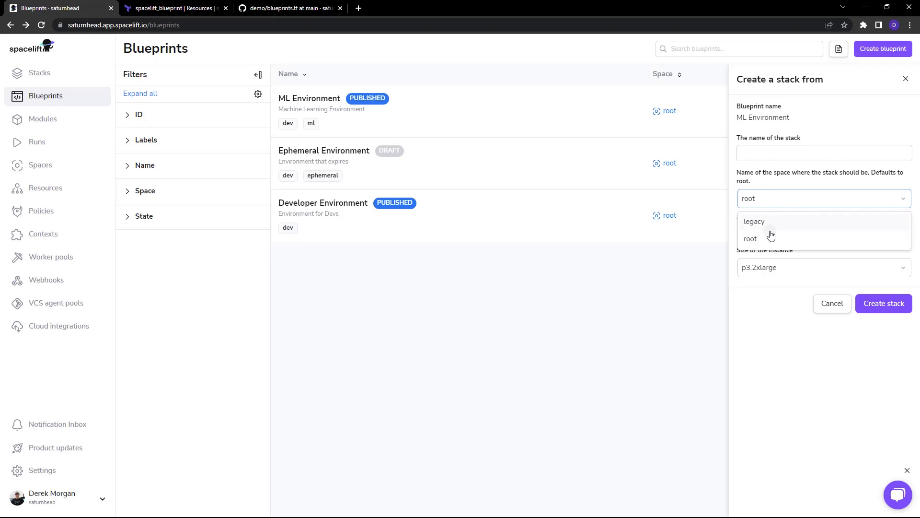
click(749, 238)
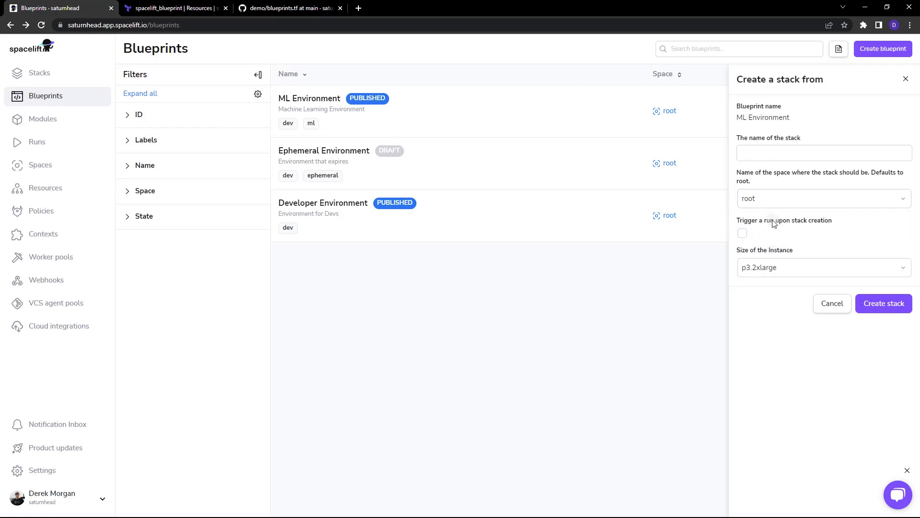
click(742, 232)
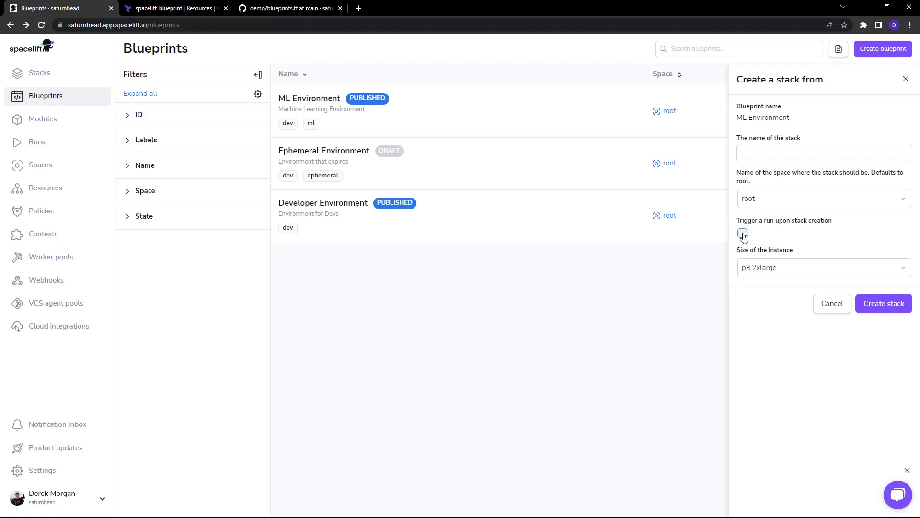
click(821, 267)
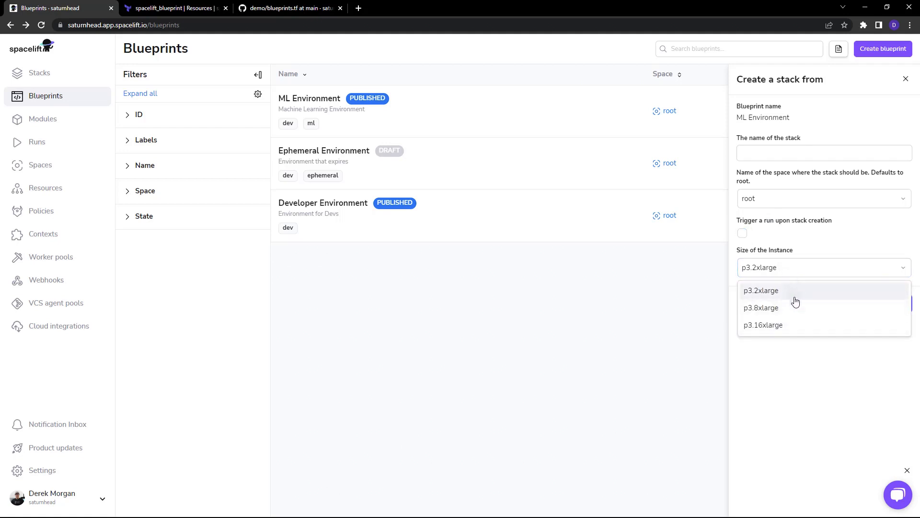
click(905, 78)
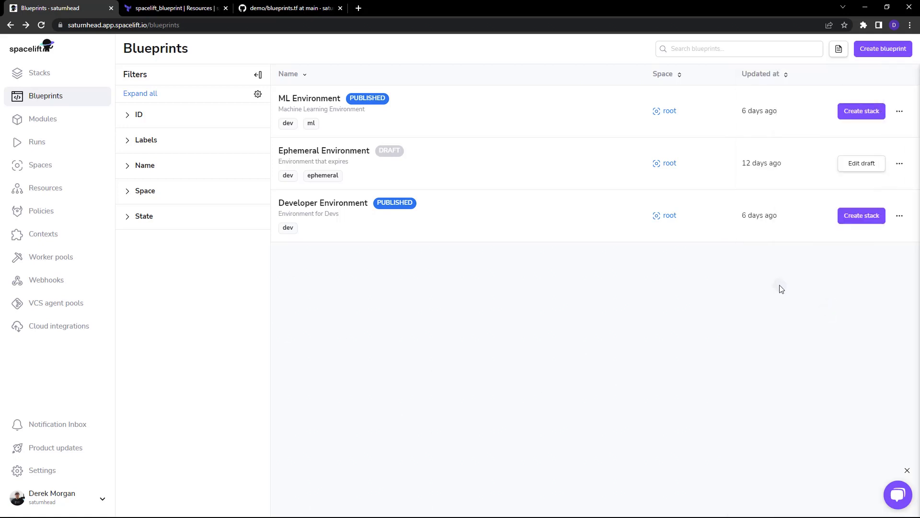
mouse_move(883, 49)
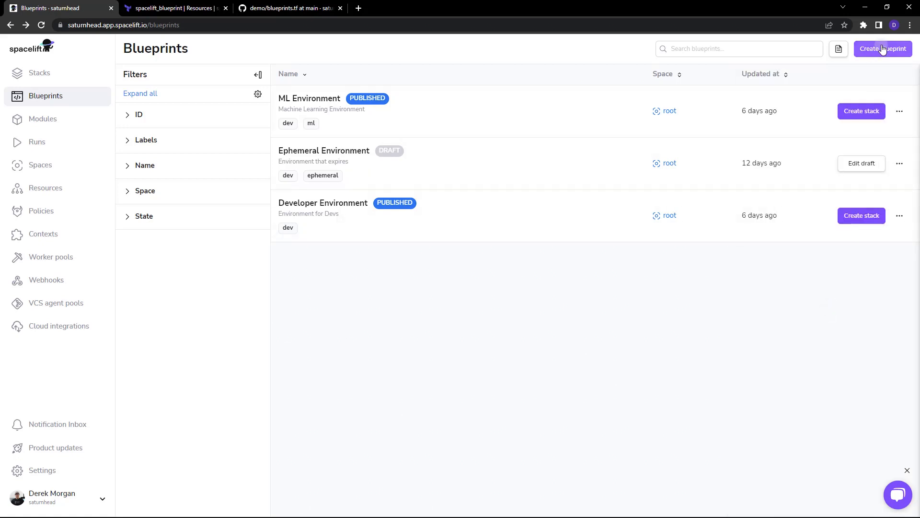
- Save draft blueprint 'test blueprint' in root, described 'test', labelled dev
click(883, 49)
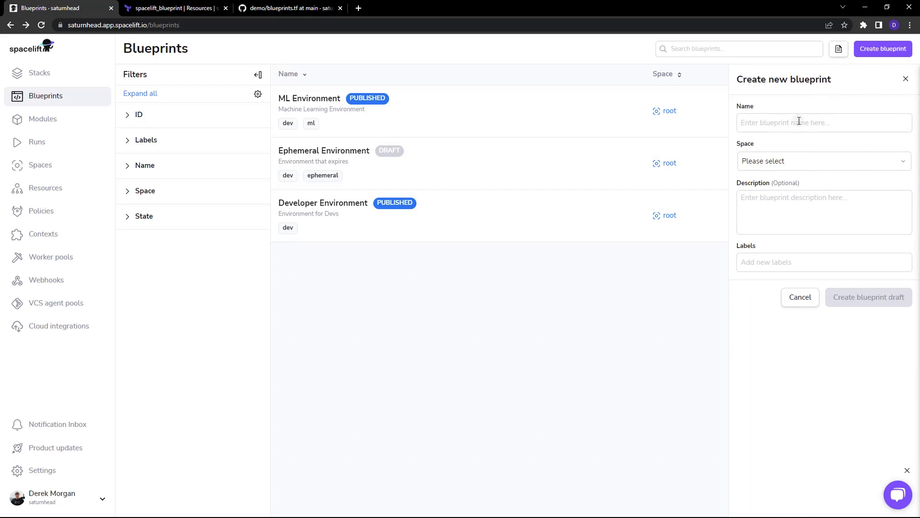
text(test blueprint)
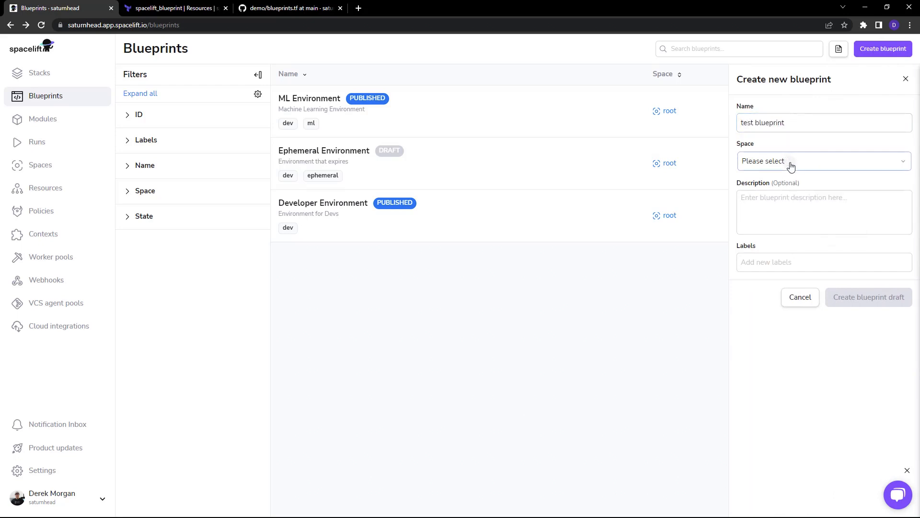
click(824, 161)
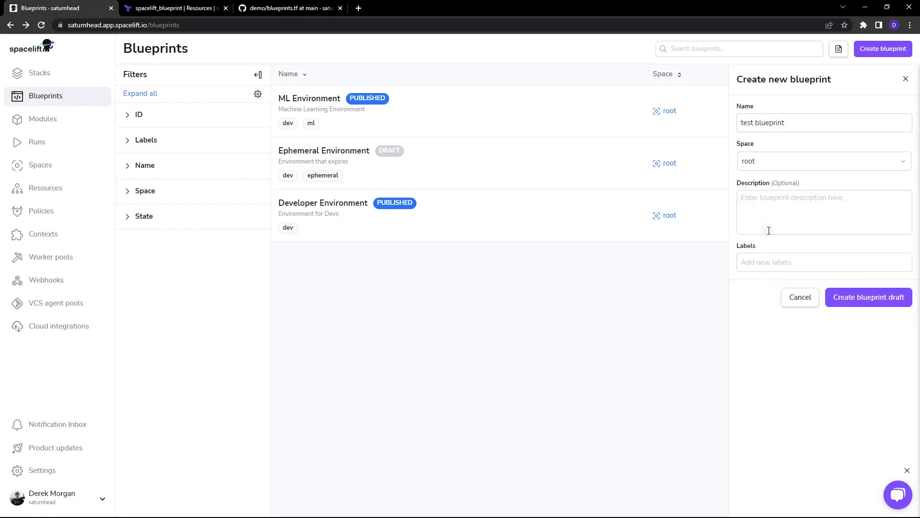
text(test)
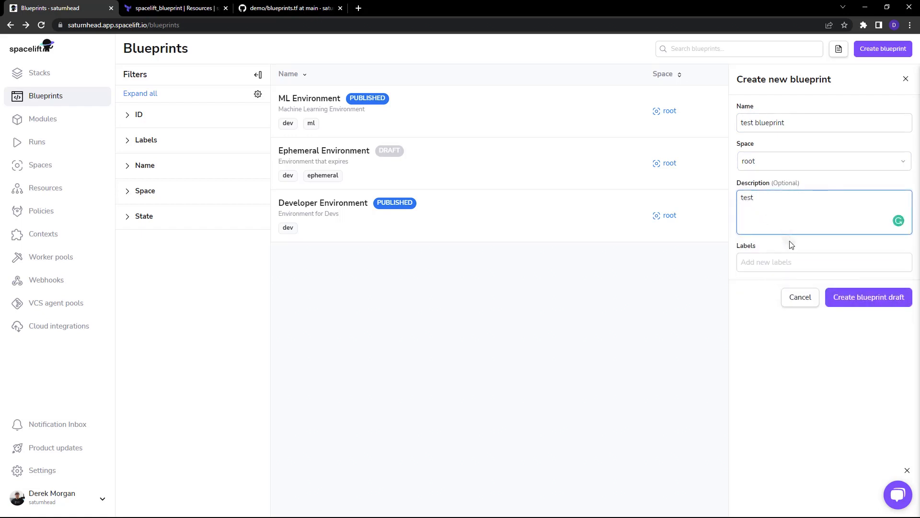
text(dev)
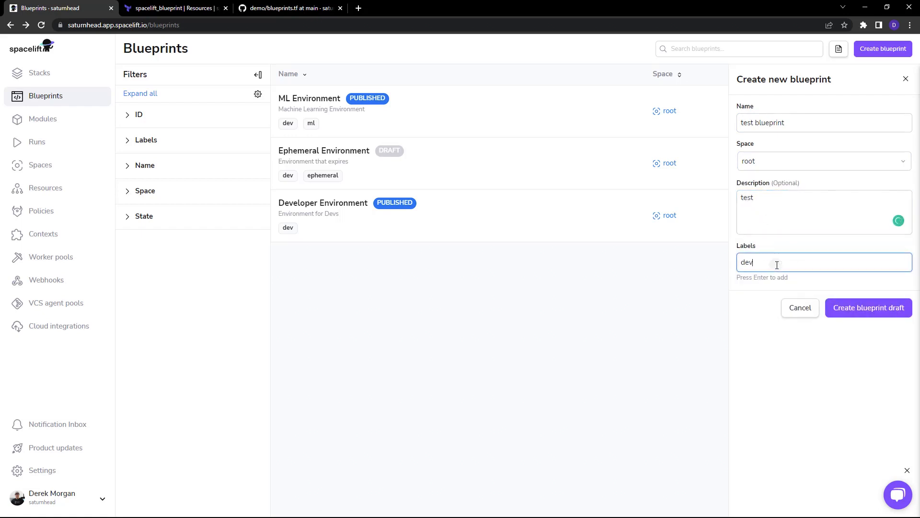
key(Enter)
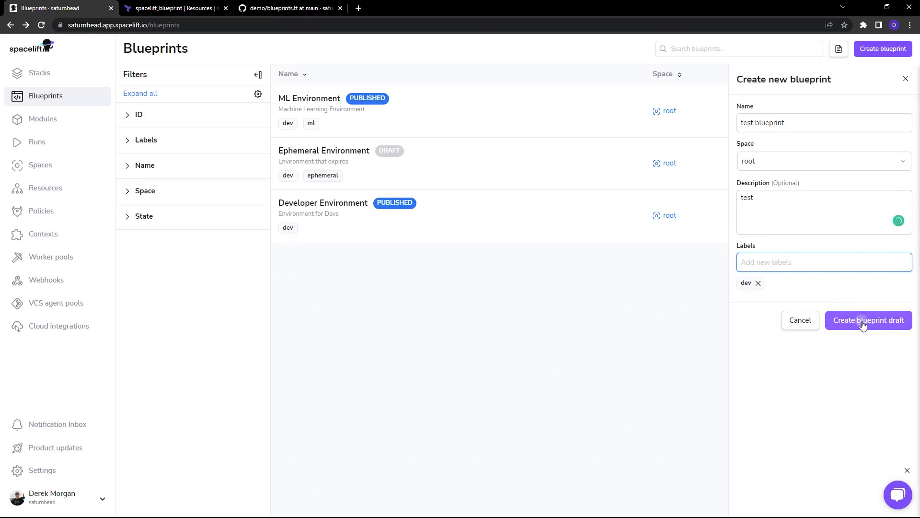
click(867, 320)
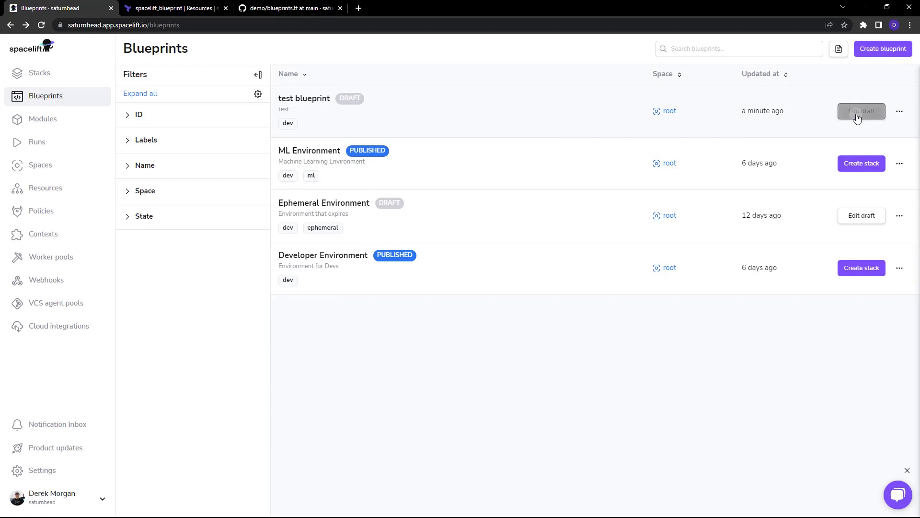
click(860, 111)
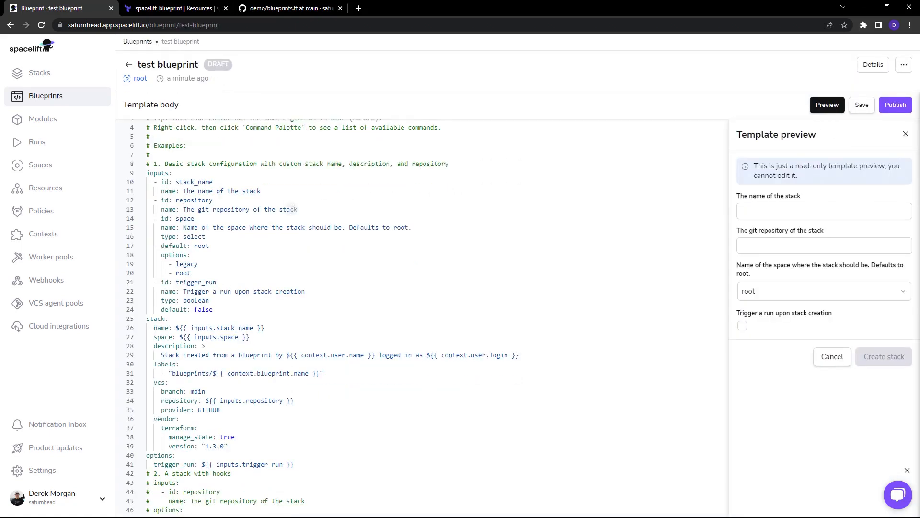
scroll(down, 3)
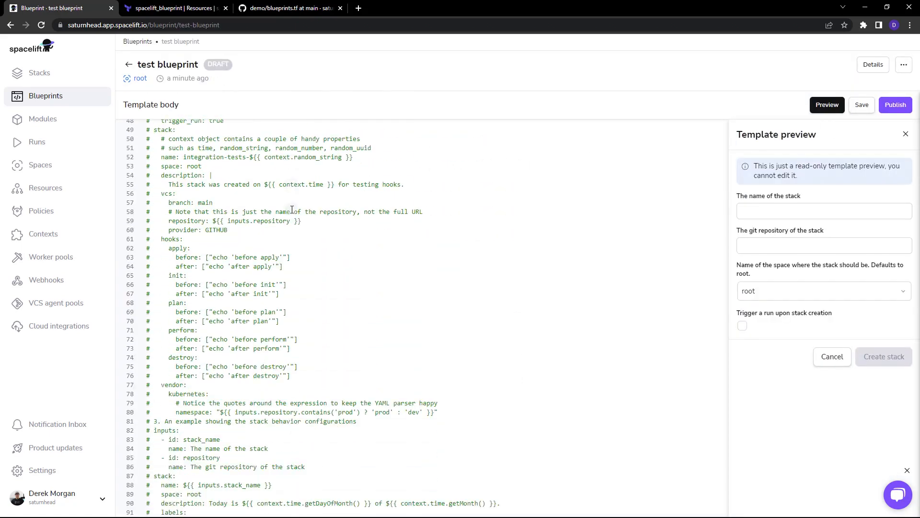
scroll(down, 3)
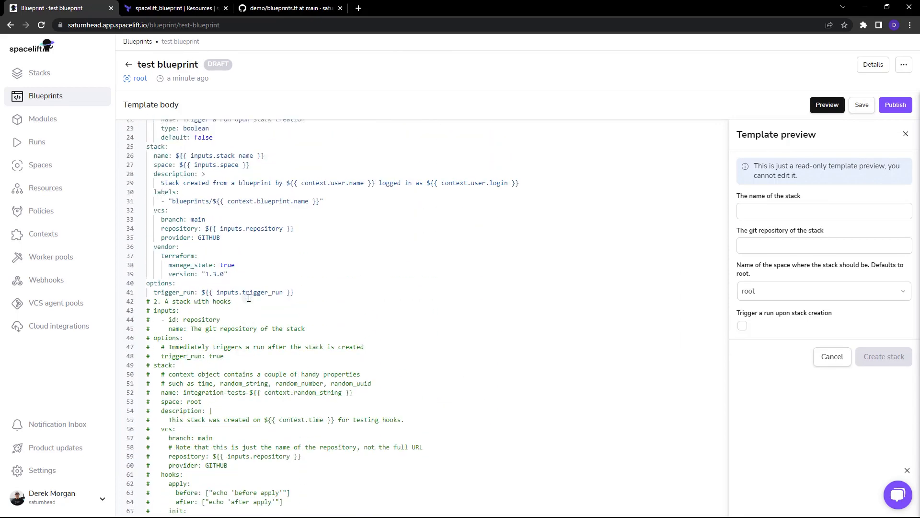
scroll(up, 3)
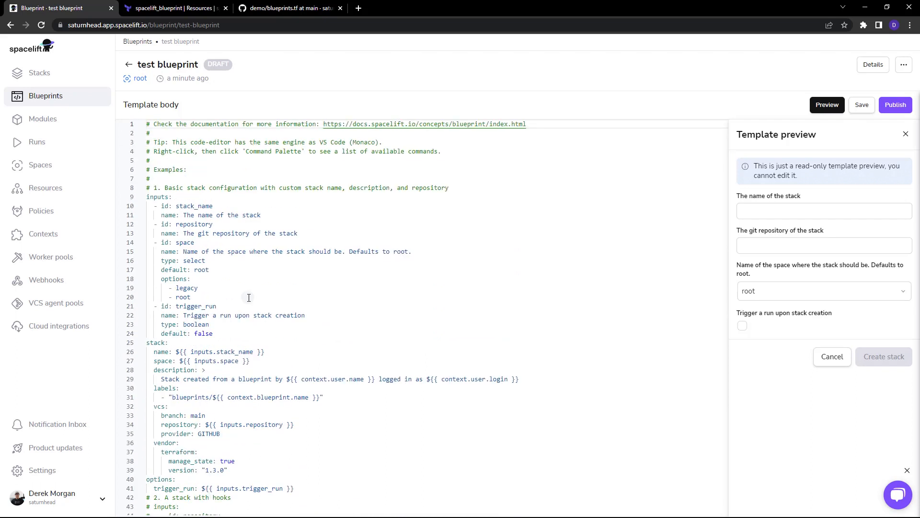
mouse_move(298, 303)
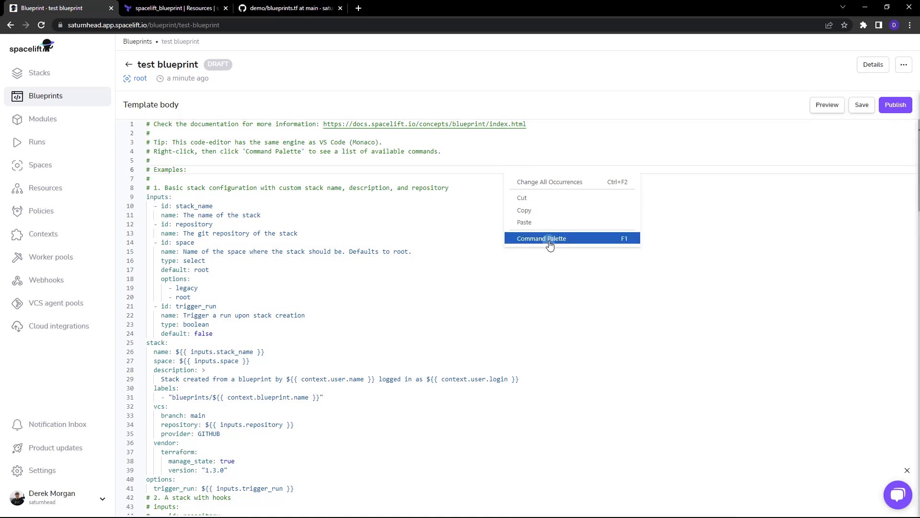
click(540, 237)
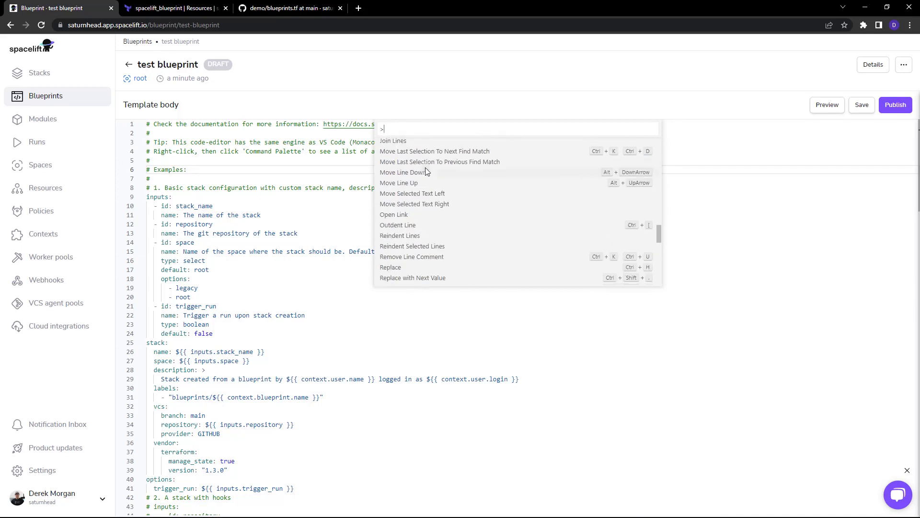
click(826, 105)
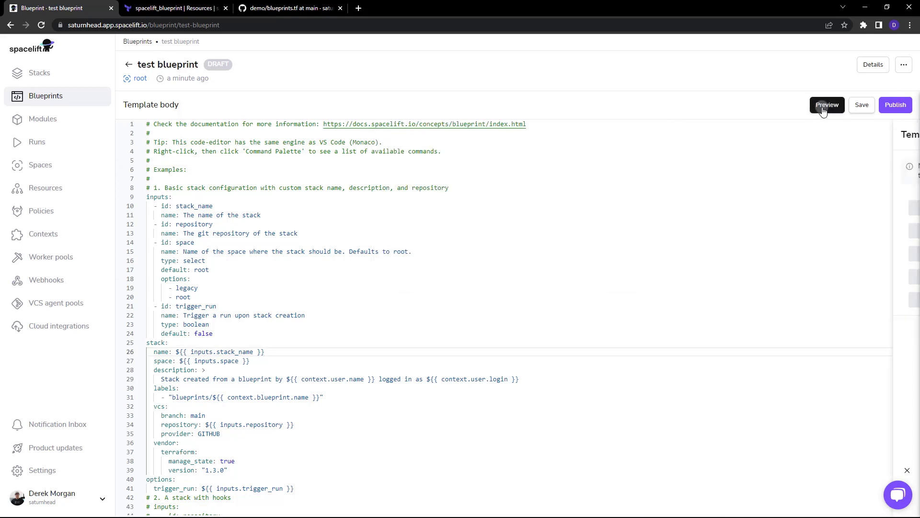
- Show and then close the test blueprint's template preview
click(826, 104)
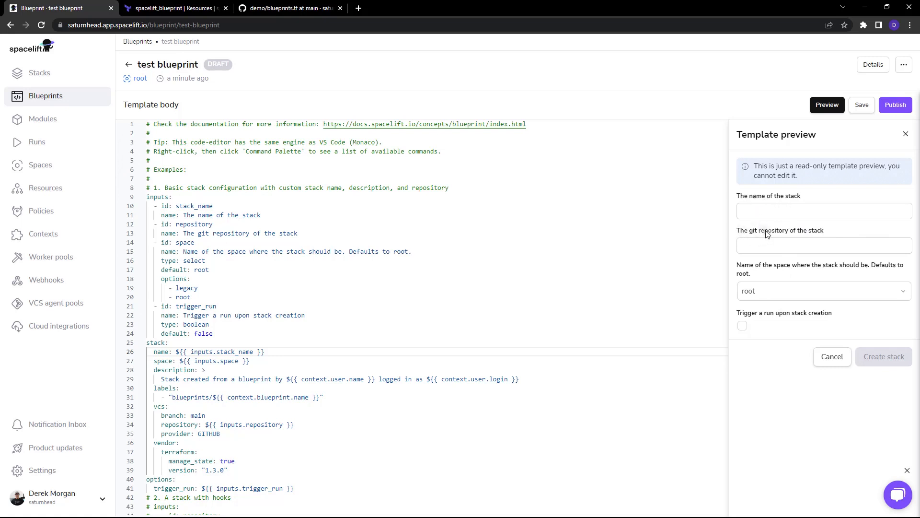
click(824, 245)
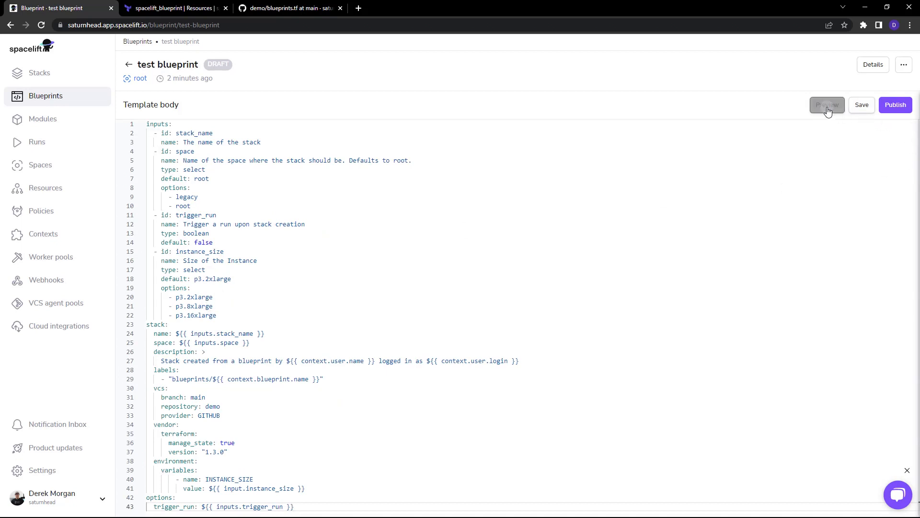
- Preview the rewritten template's instance size input, save it, and go back to Blueprints
click(826, 105)
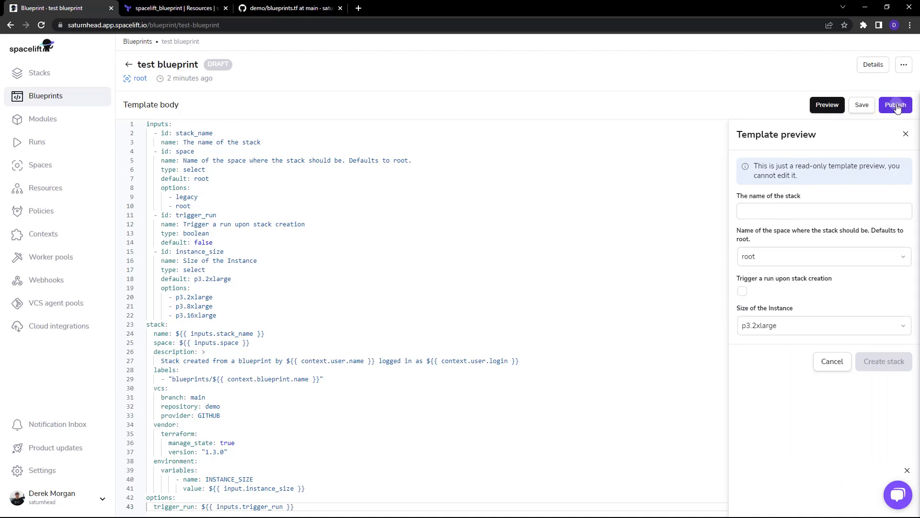
click(861, 104)
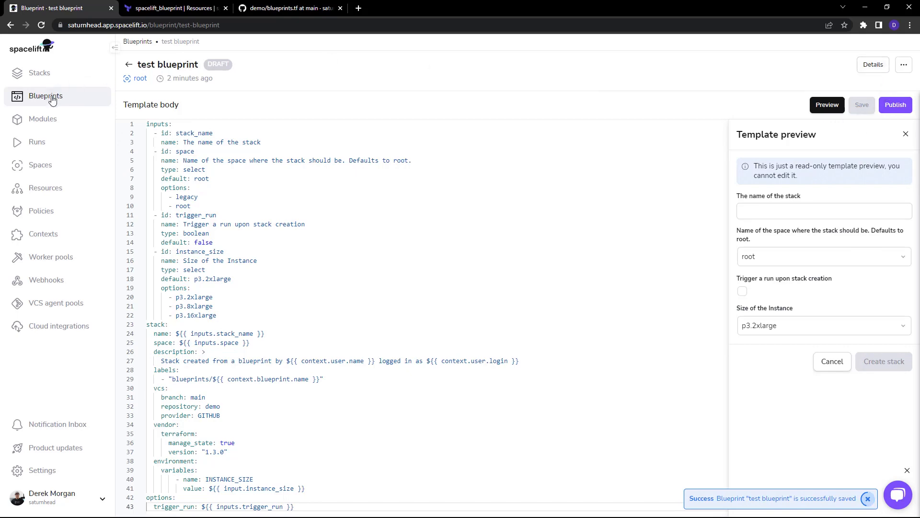
click(45, 96)
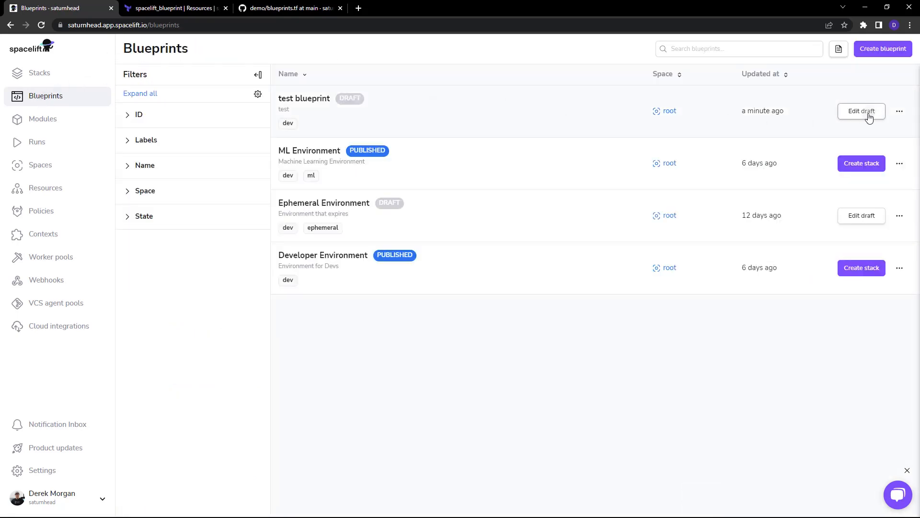
- Open the test blueprint draft and confirm Publish blueprint in the dialog
click(860, 111)
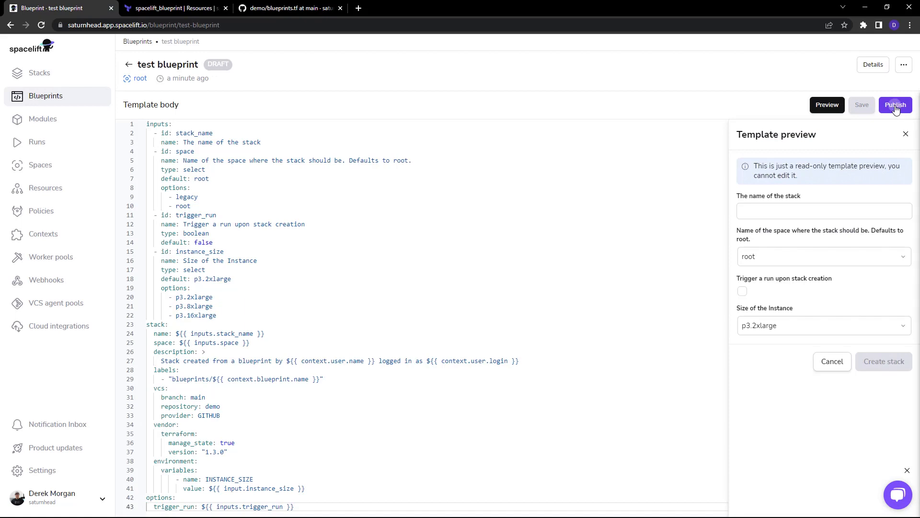
click(895, 105)
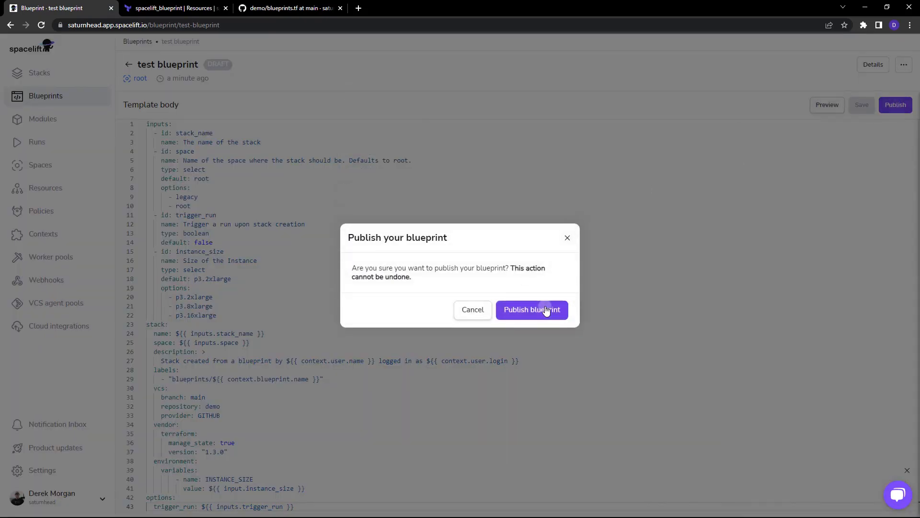
click(531, 309)
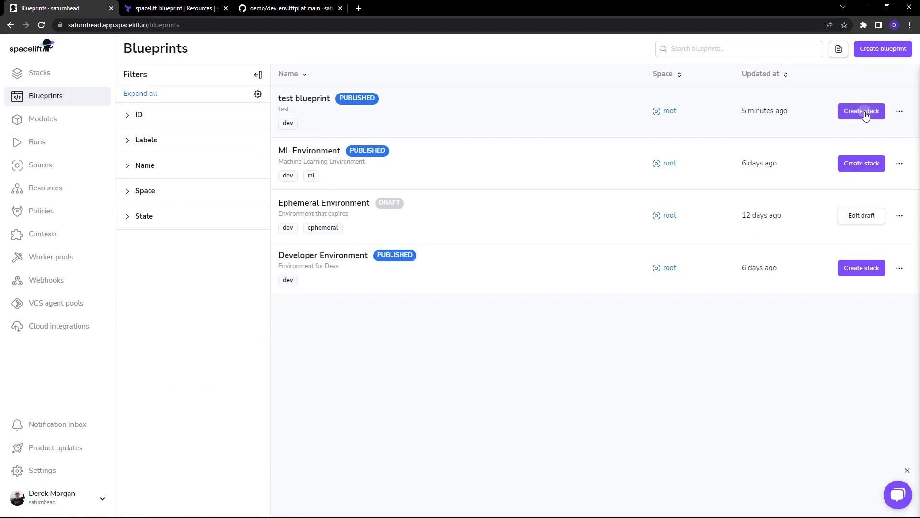
- Create 'test dev stack' from test blueprint with run-on-create toggled and p3.16xlarge instance size
click(861, 111)
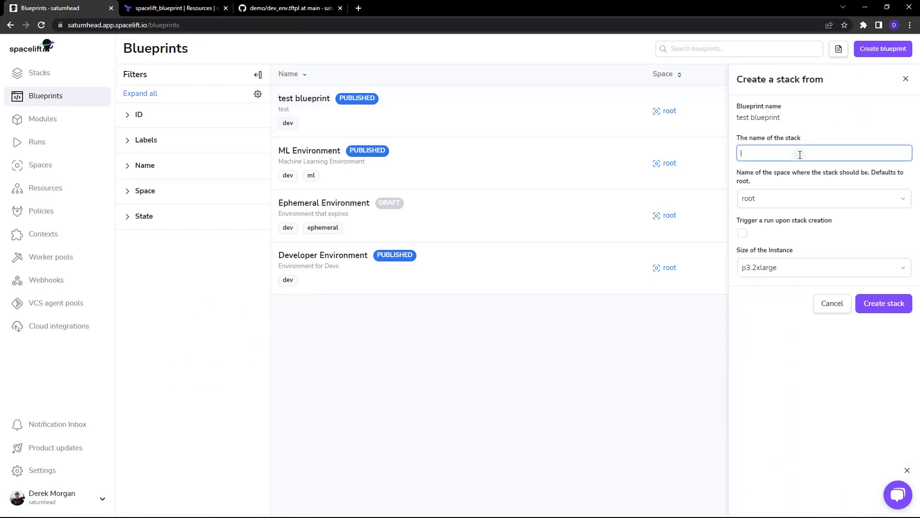
text(test dev stack)
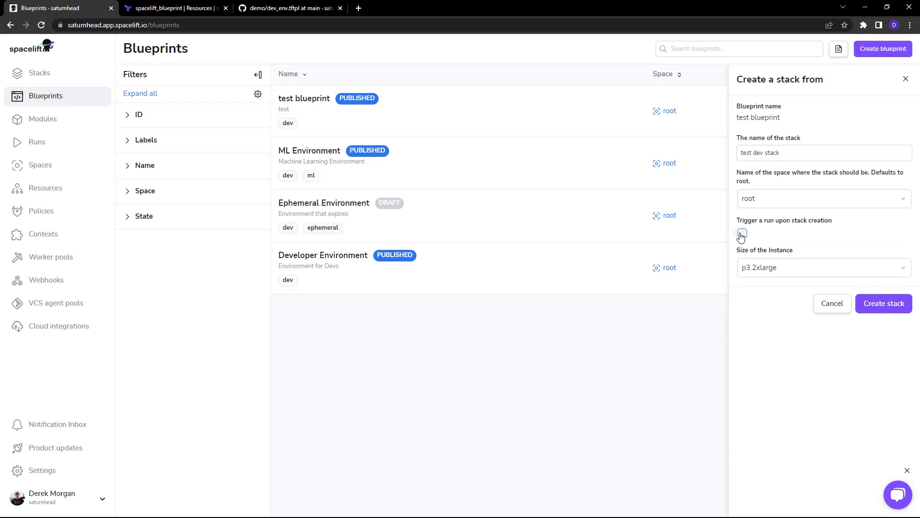
click(742, 235)
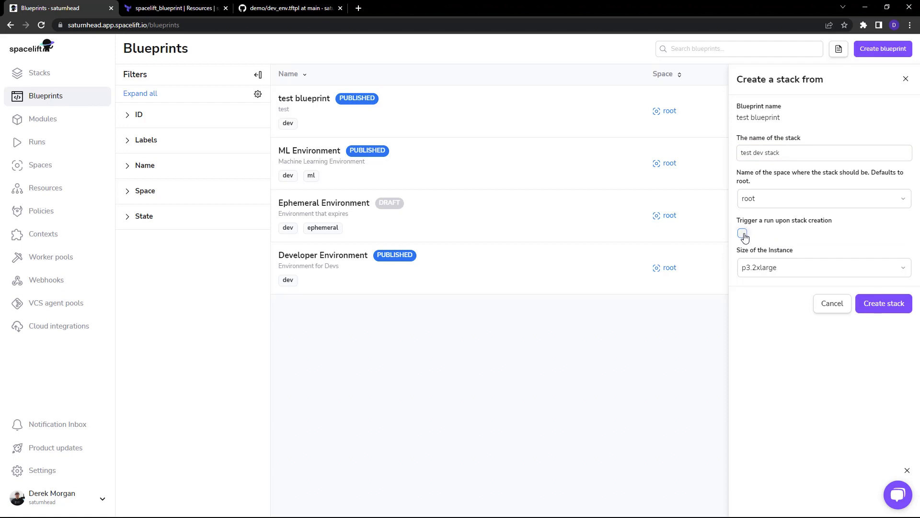
click(742, 233)
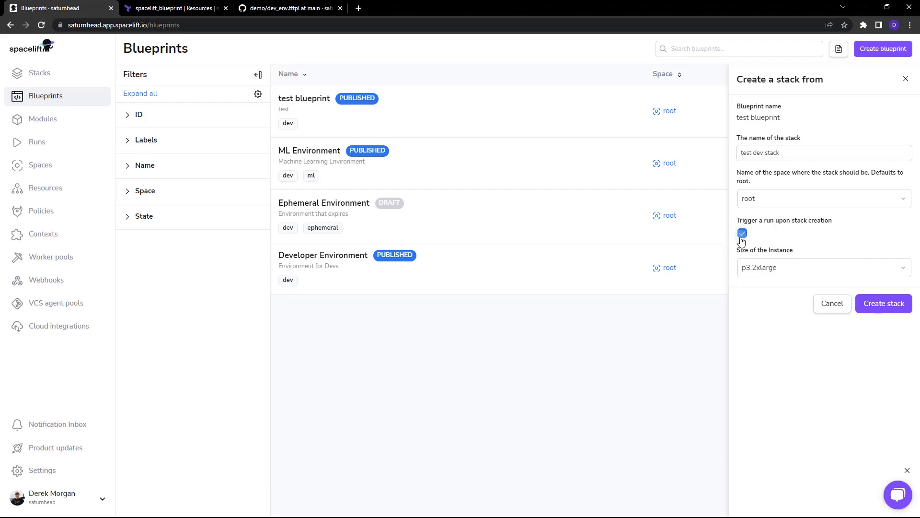
click(820, 267)
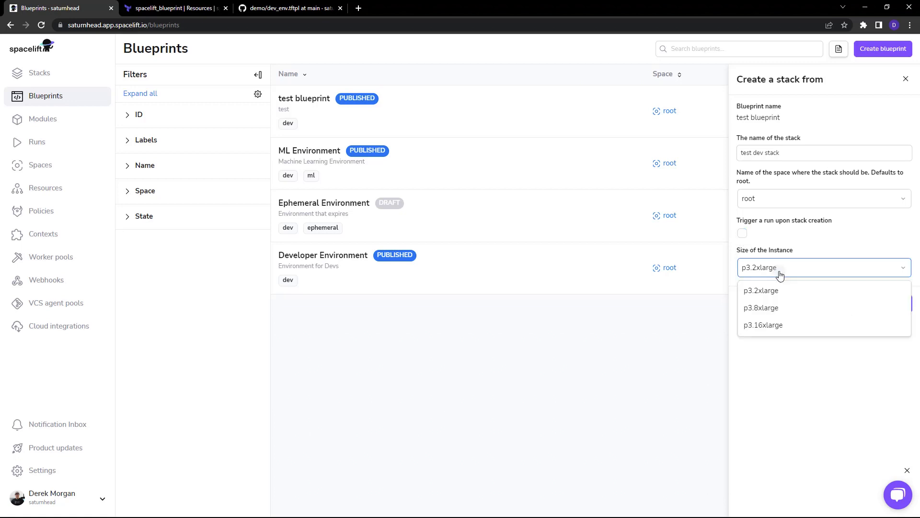
click(763, 325)
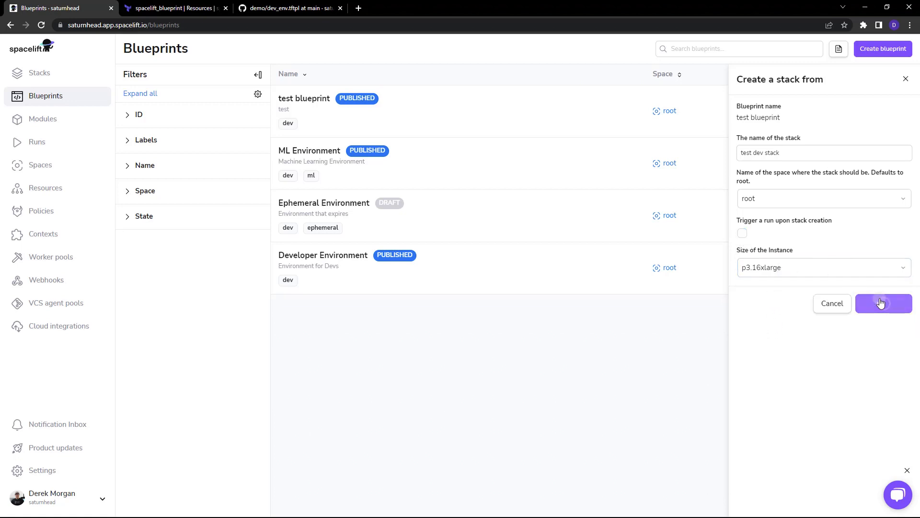
click(882, 304)
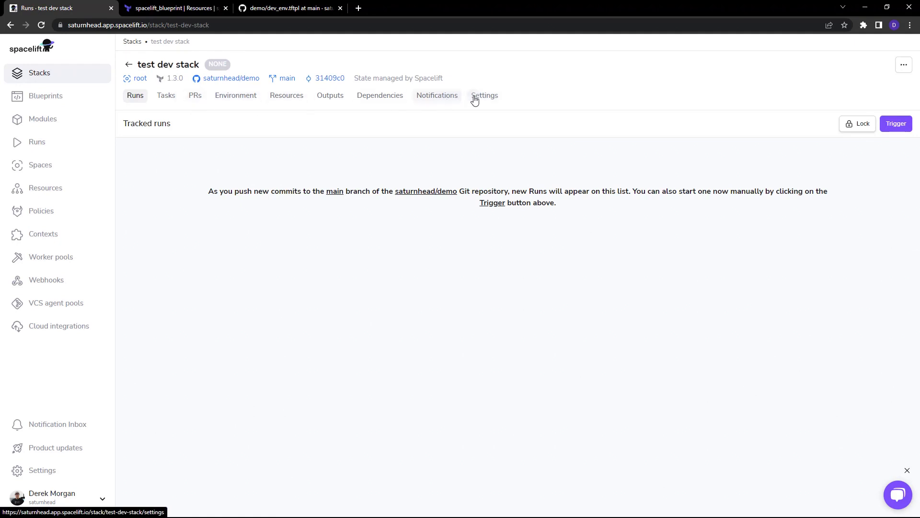
- View the test dev stack's Settings with GitHub source saturnhead/demo on main
click(484, 95)
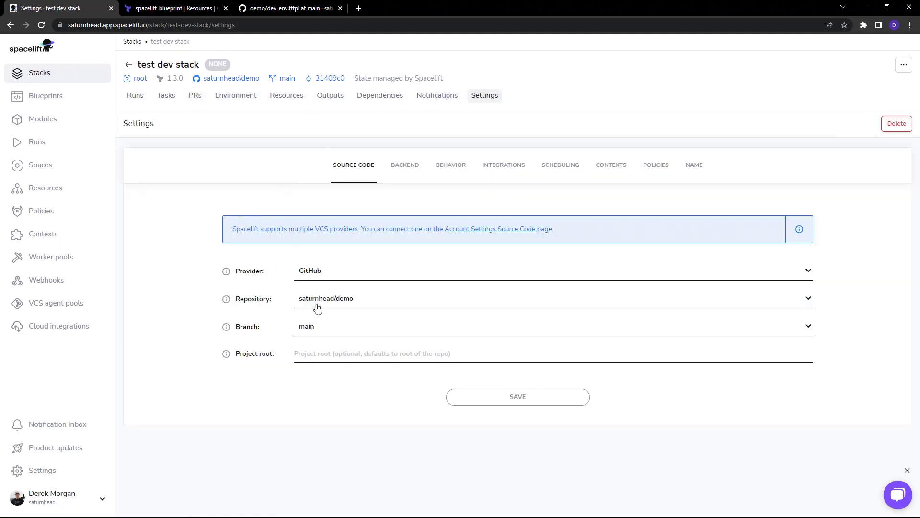
mouse_move(337, 306)
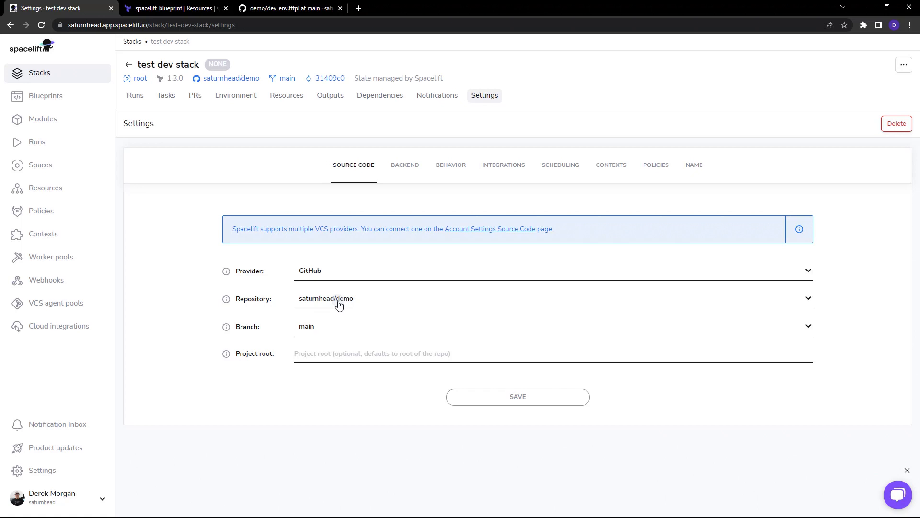